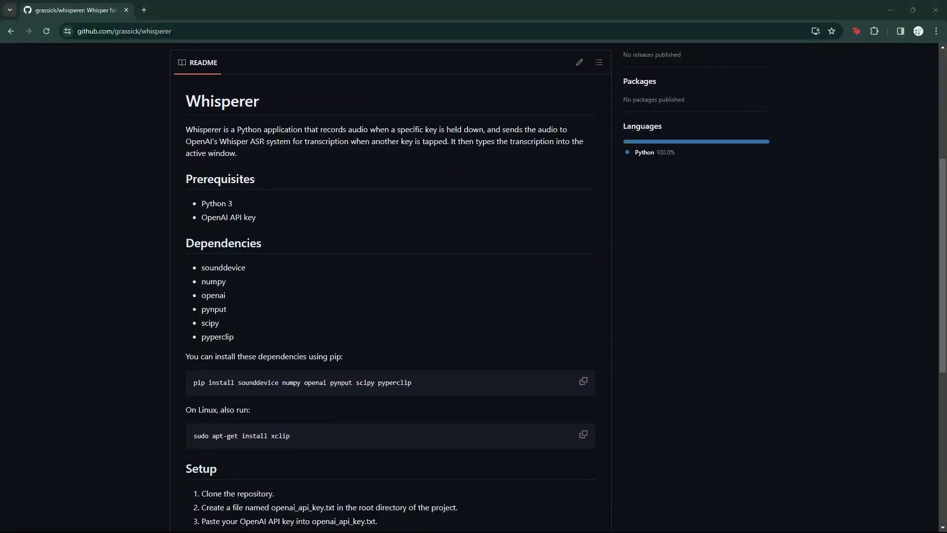
pyautogui.moveTo(329, 289)
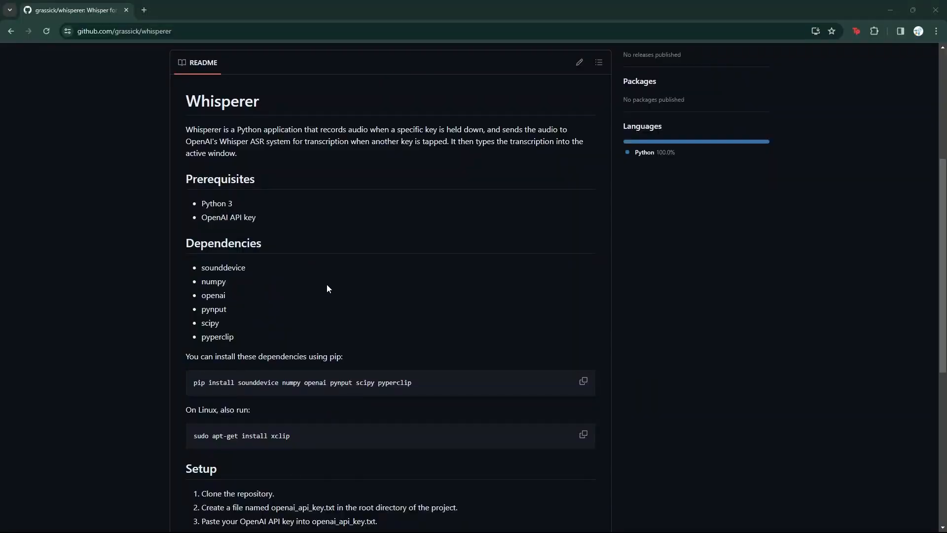
pyautogui.moveTo(247, 243)
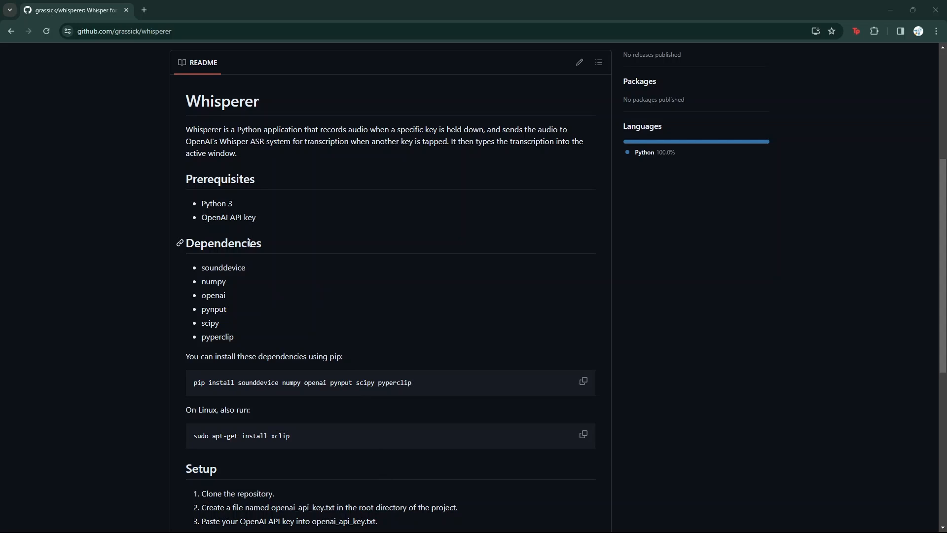
pyautogui.moveTo(258, 231)
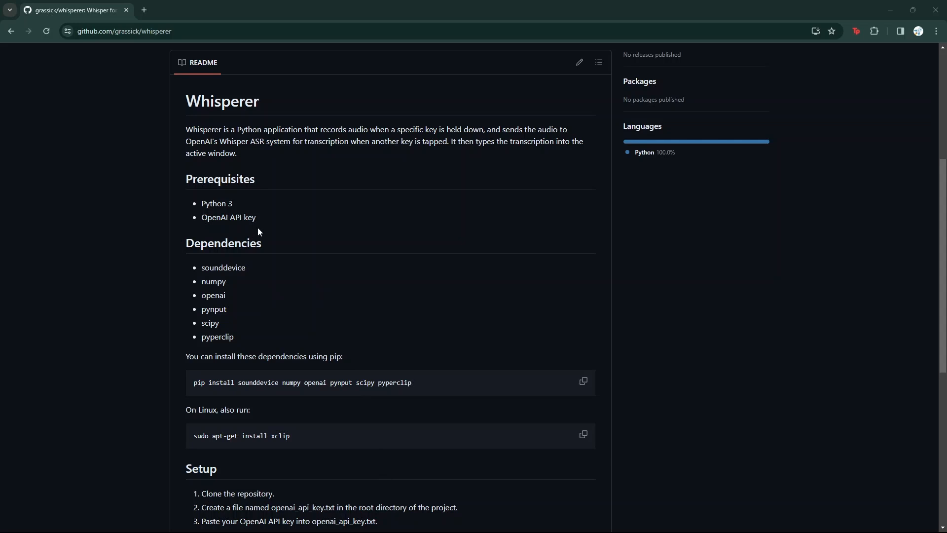
pyautogui.moveTo(237, 205)
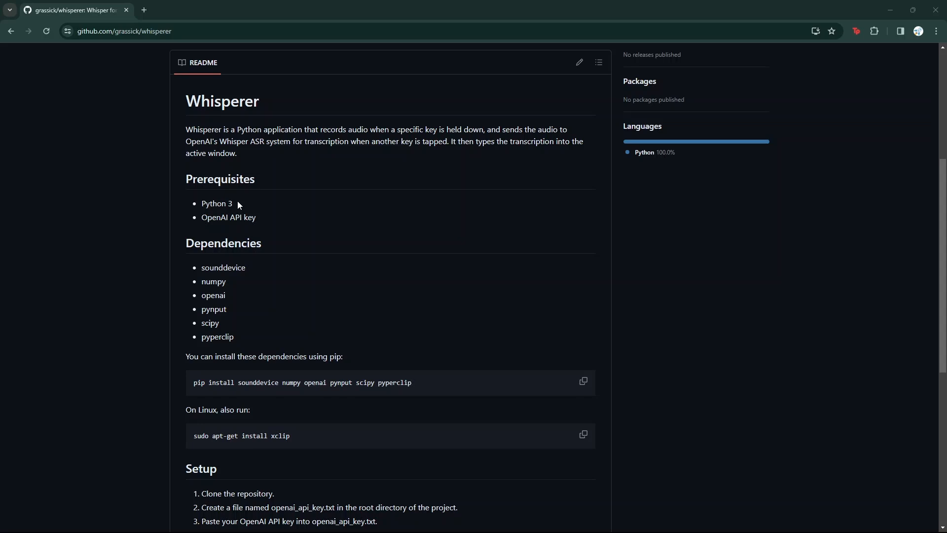
pyautogui.moveTo(253, 202)
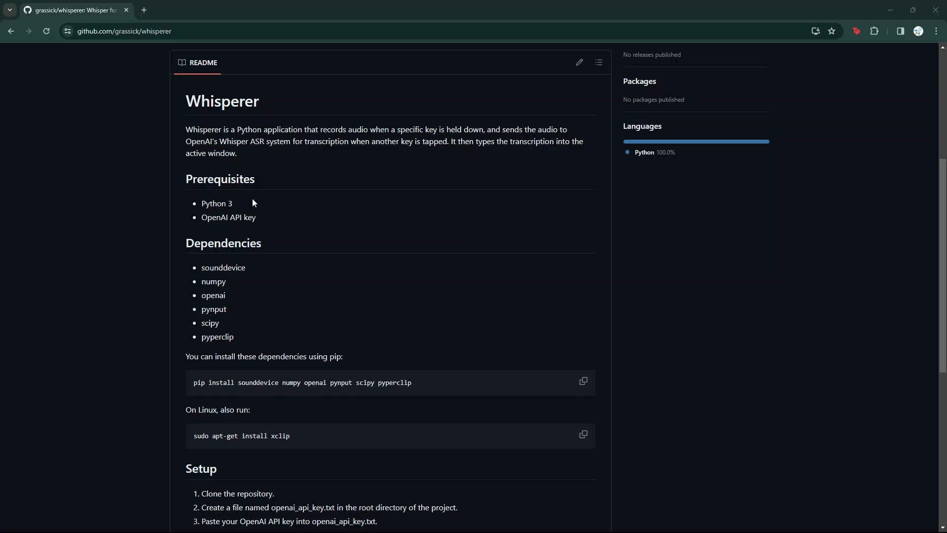
pyautogui.moveTo(273, 223)
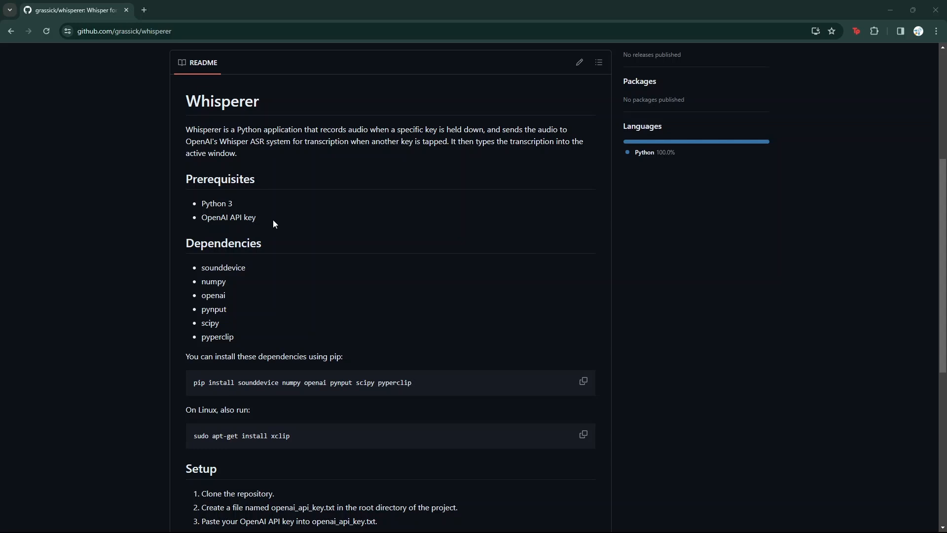
# - Browse the Whisperer README, return to the top, and show the HTTPS clone address
pyautogui.scroll(-3)
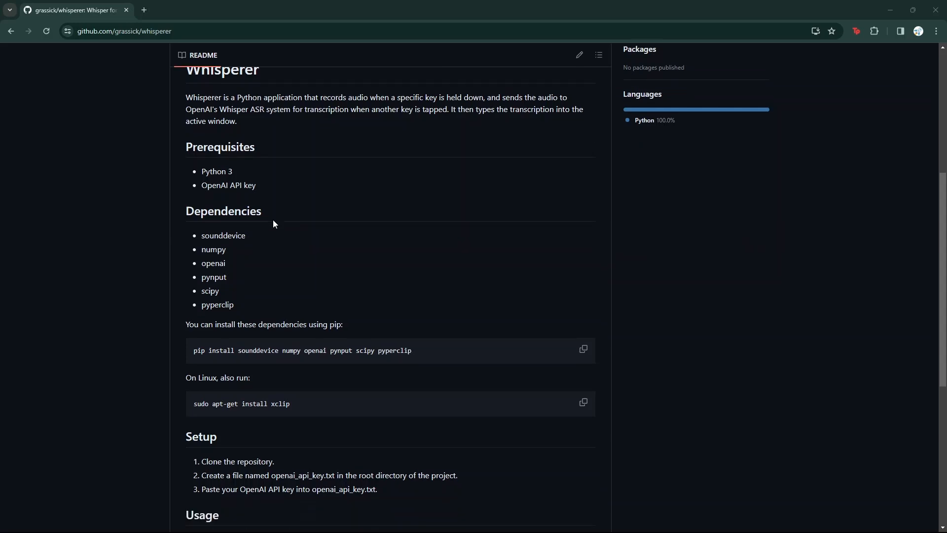
pyautogui.scroll(-3)
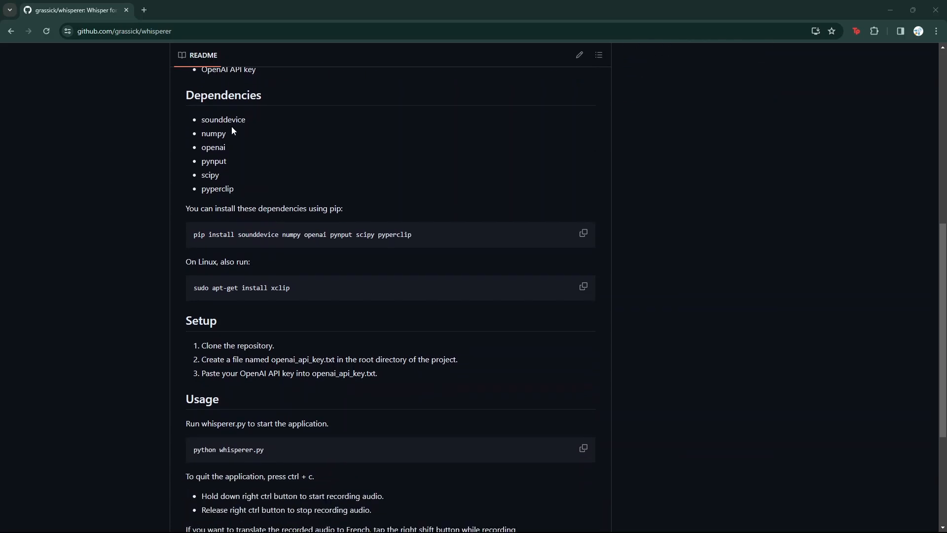
pyautogui.moveTo(213, 171)
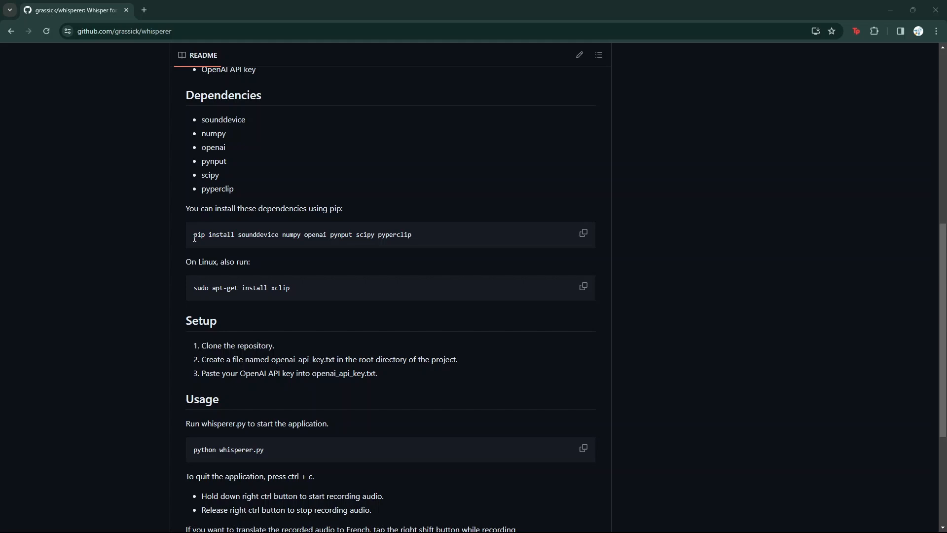
pyautogui.moveTo(163, 242)
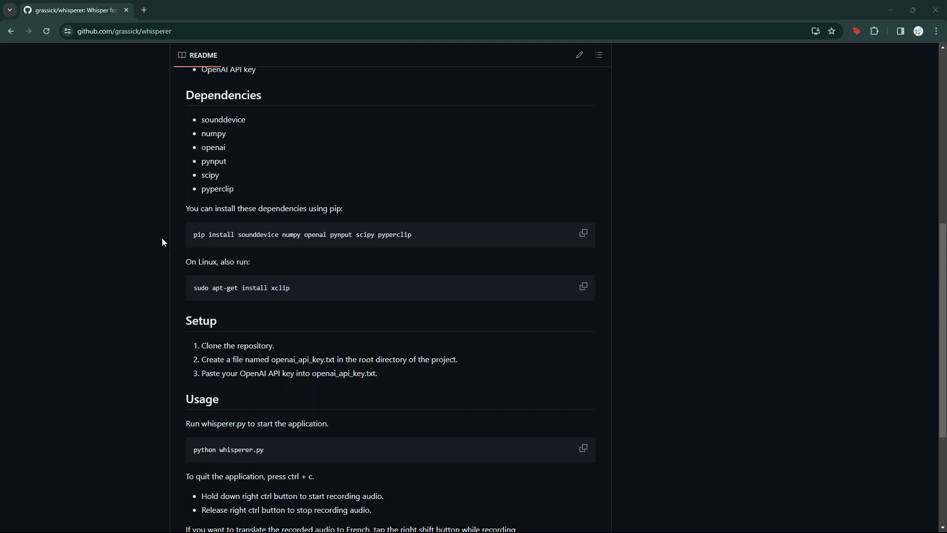
pyautogui.moveTo(202, 236)
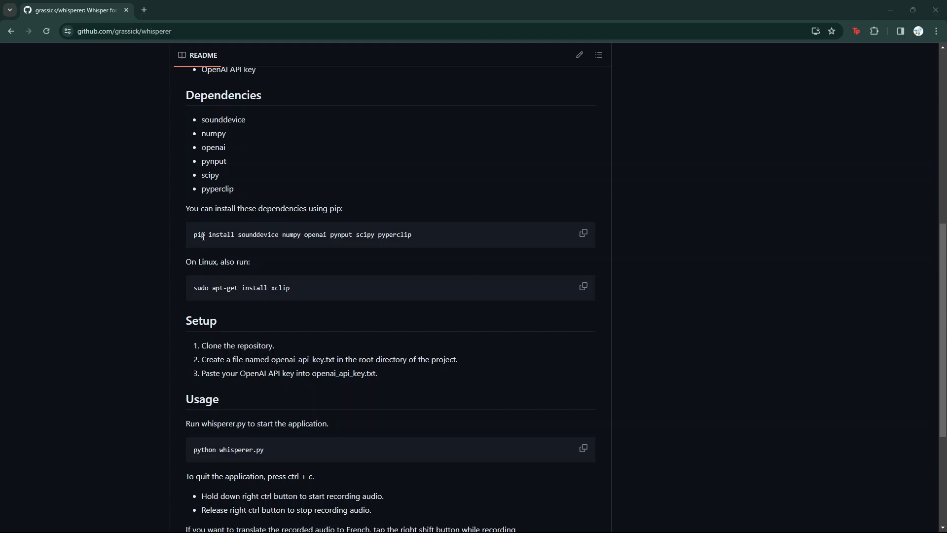
pyautogui.moveTo(309, 232)
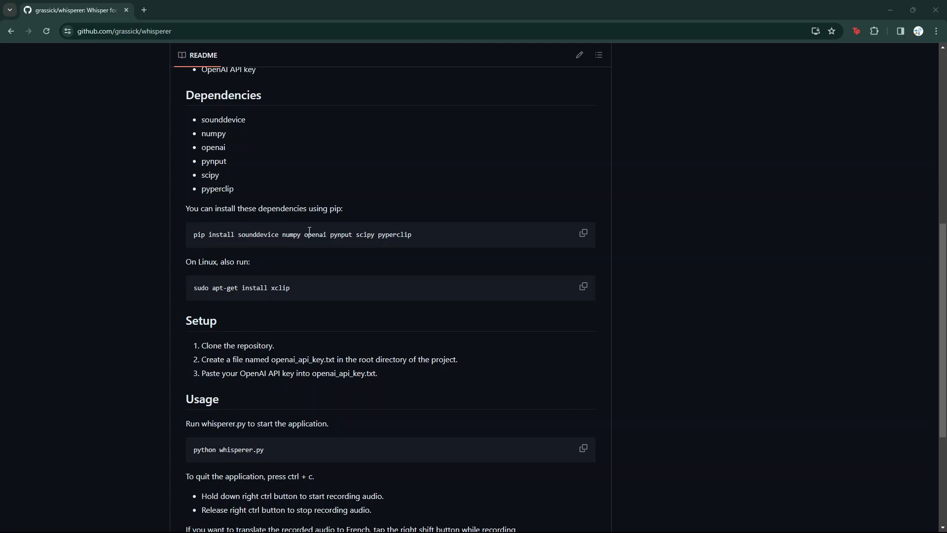
pyautogui.moveTo(324, 221)
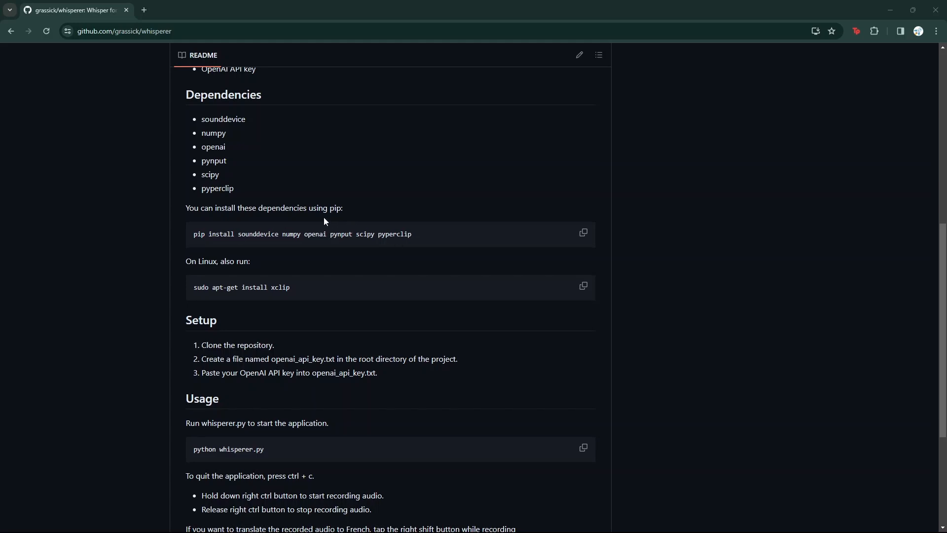
pyautogui.scroll(-3)
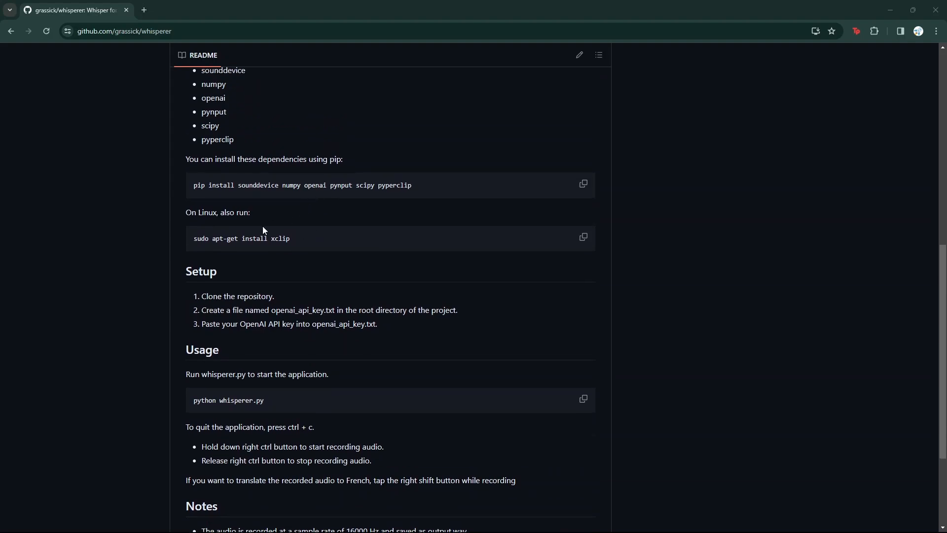
pyautogui.moveTo(328, 237)
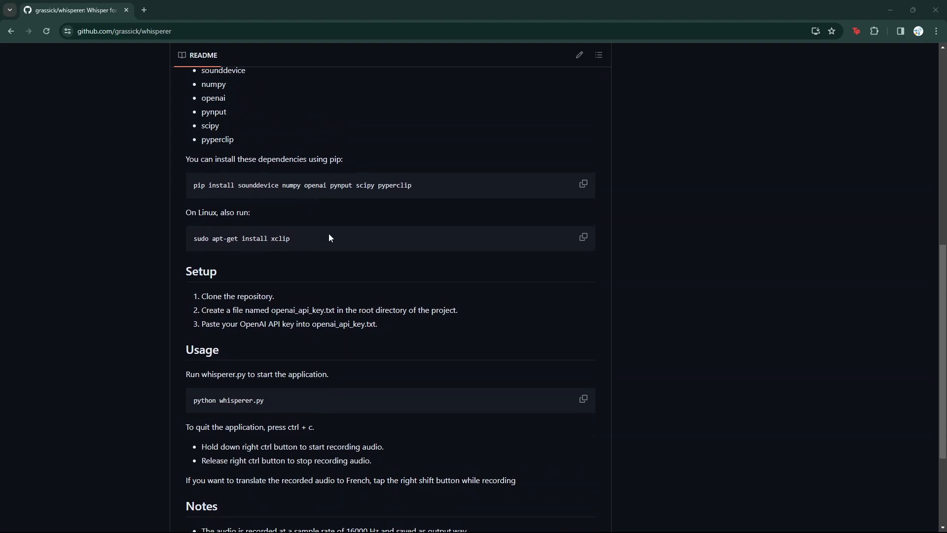
pyautogui.scroll(-3)
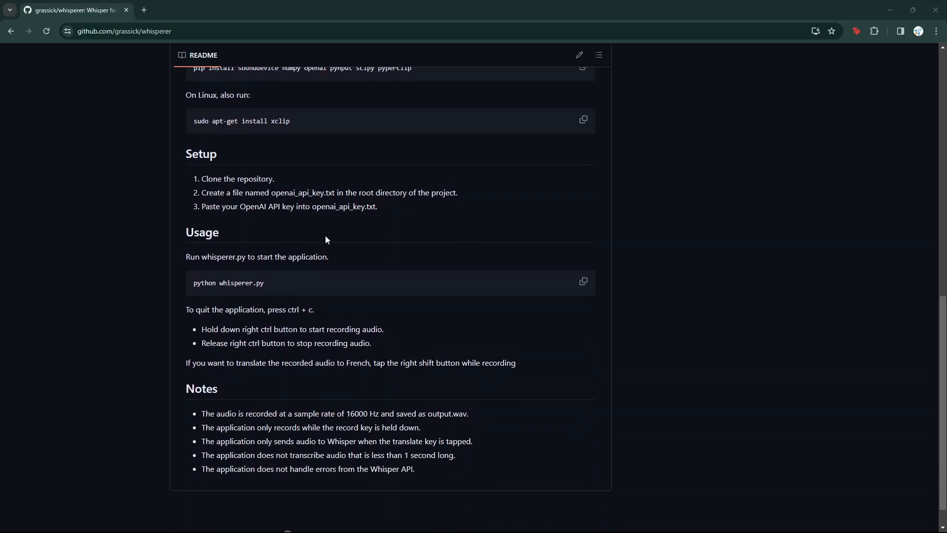
pyautogui.scroll(-3)
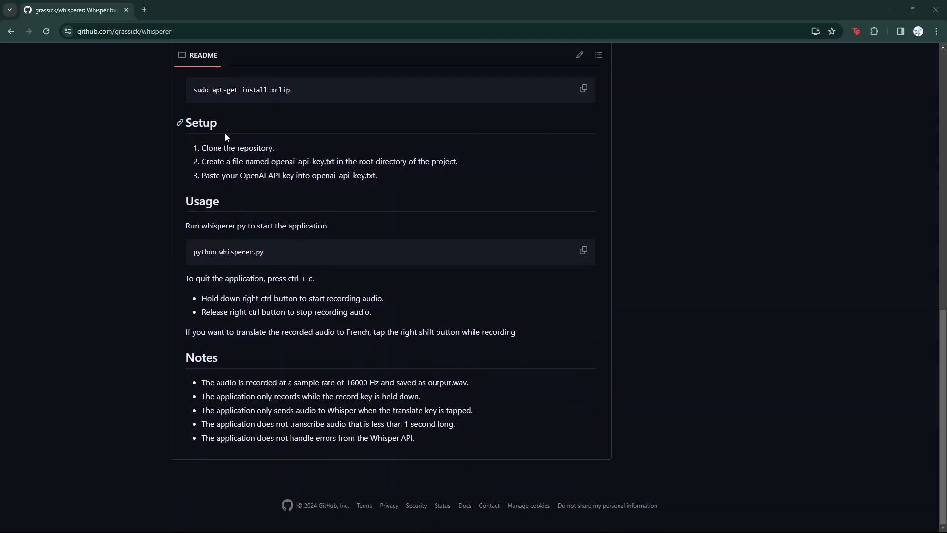
pyautogui.scroll(3)
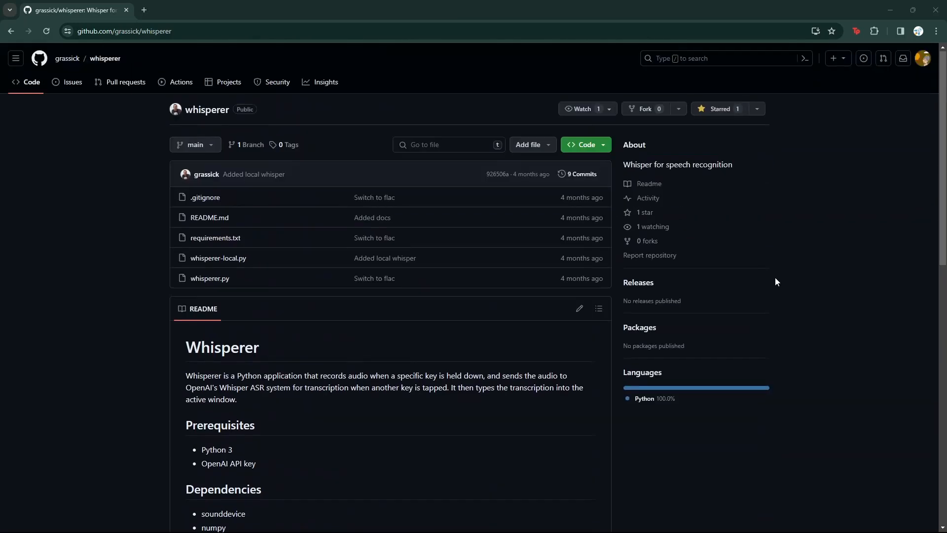
pyautogui.click(583, 145)
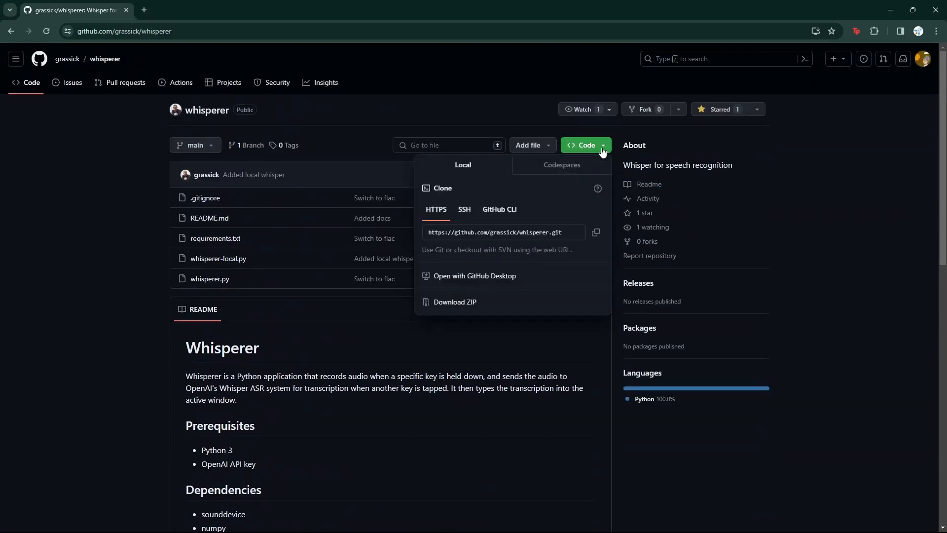
pyautogui.moveTo(452, 201)
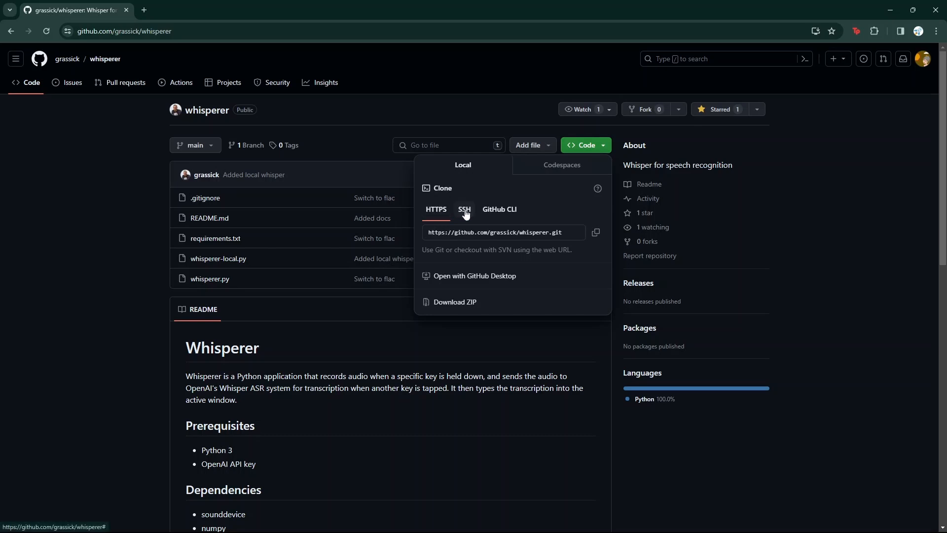
pyautogui.moveTo(576, 158)
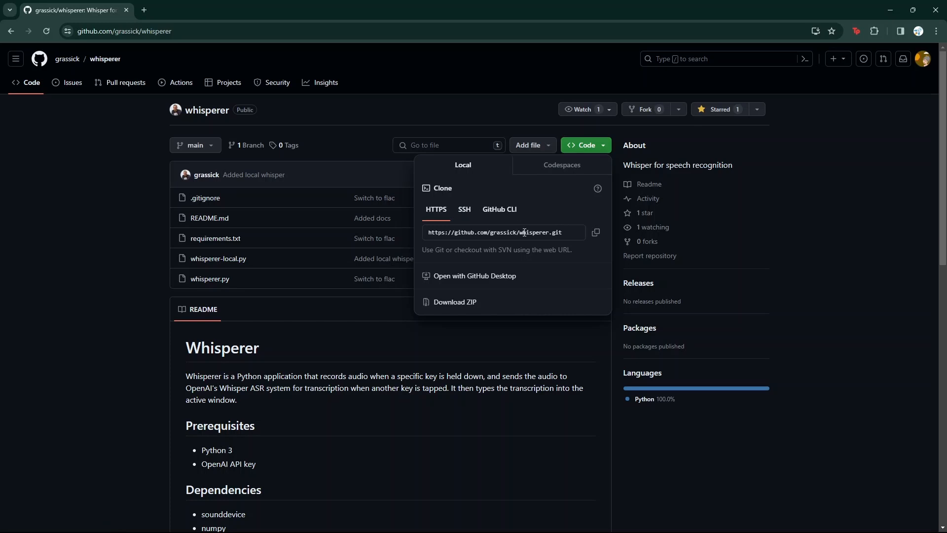
pyautogui.moveTo(749, 236)
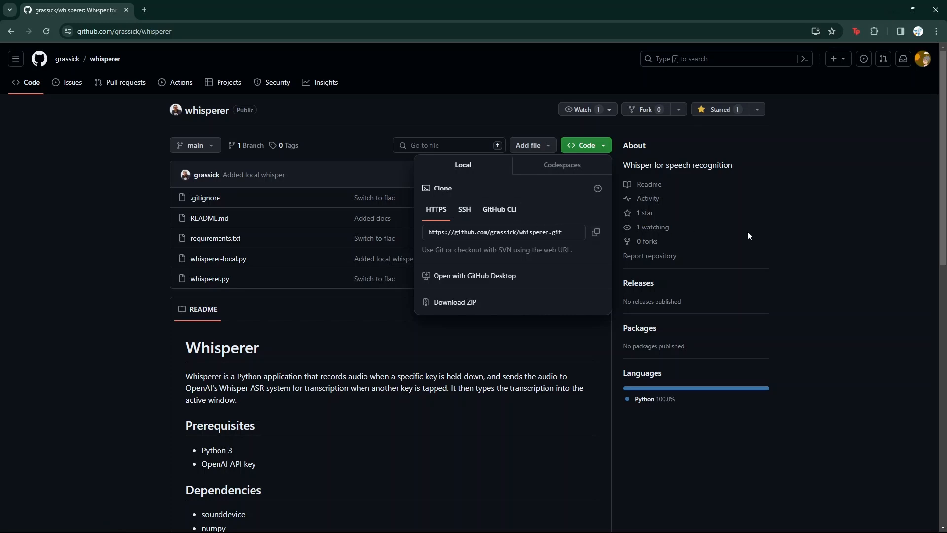
# - Close the clone options, scroll to the README's Usage notes, and switch to VS Code
pyautogui.scroll(-3)
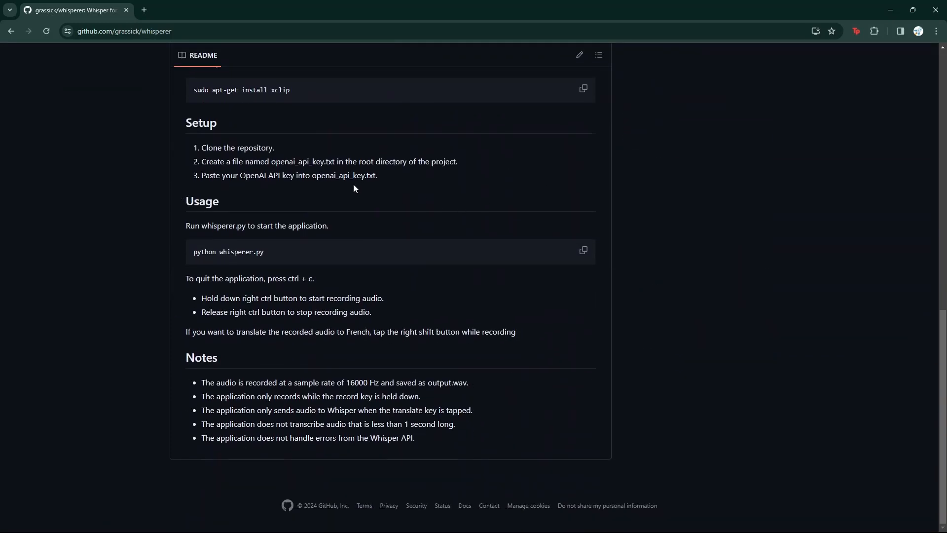
pyautogui.moveTo(273, 167)
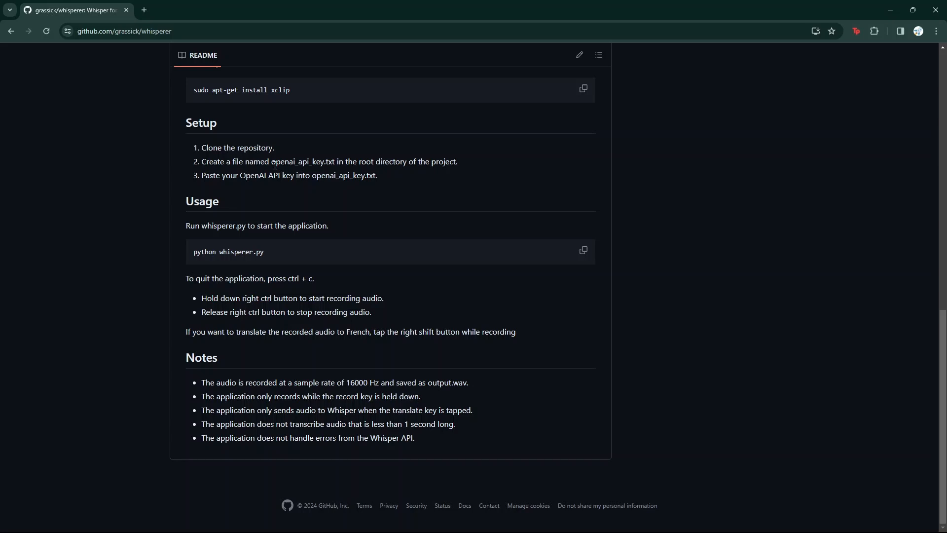
pyautogui.moveTo(91, 164)
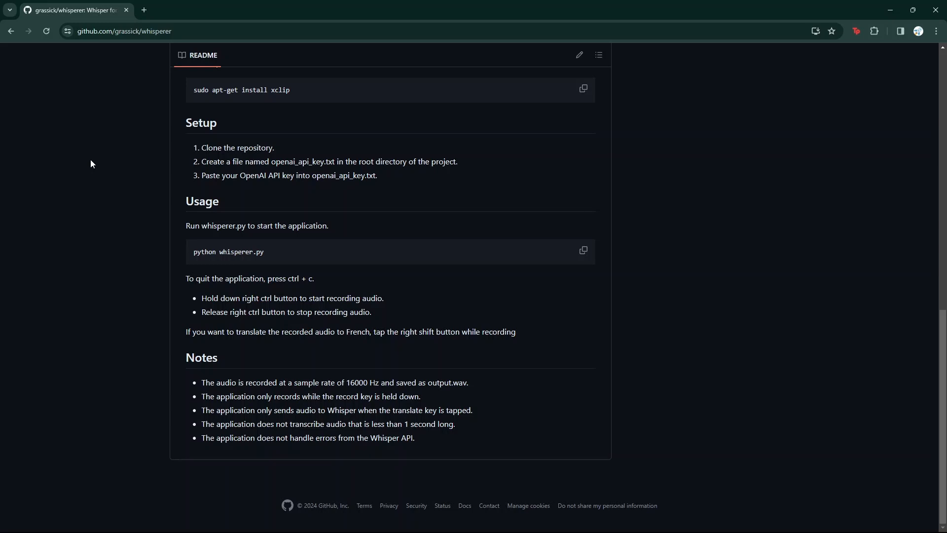
pyautogui.moveTo(205, 223)
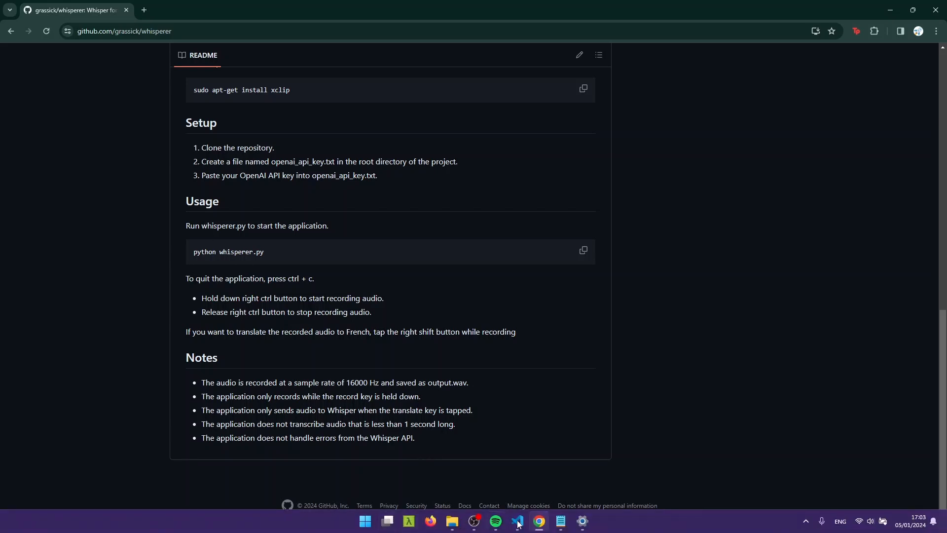
pyautogui.click(516, 525)
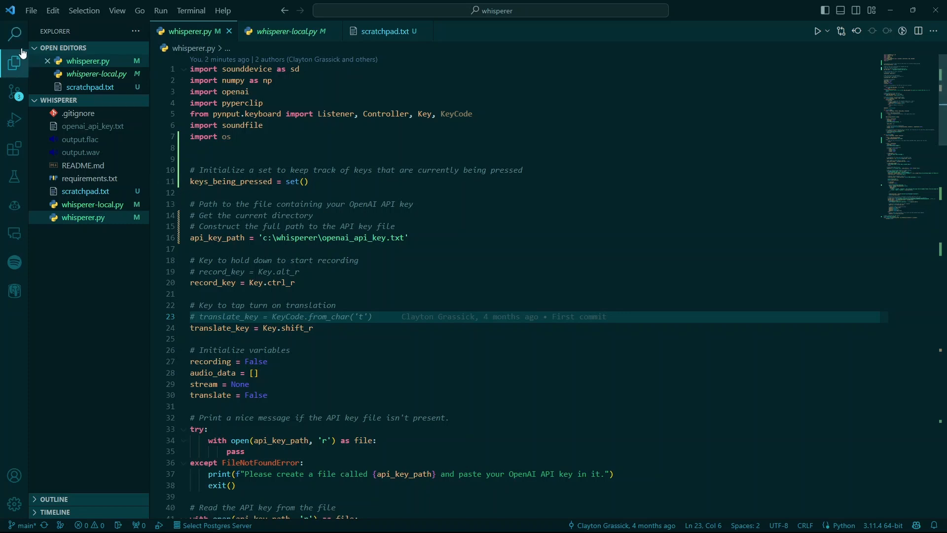
pyautogui.moveTo(79, 243)
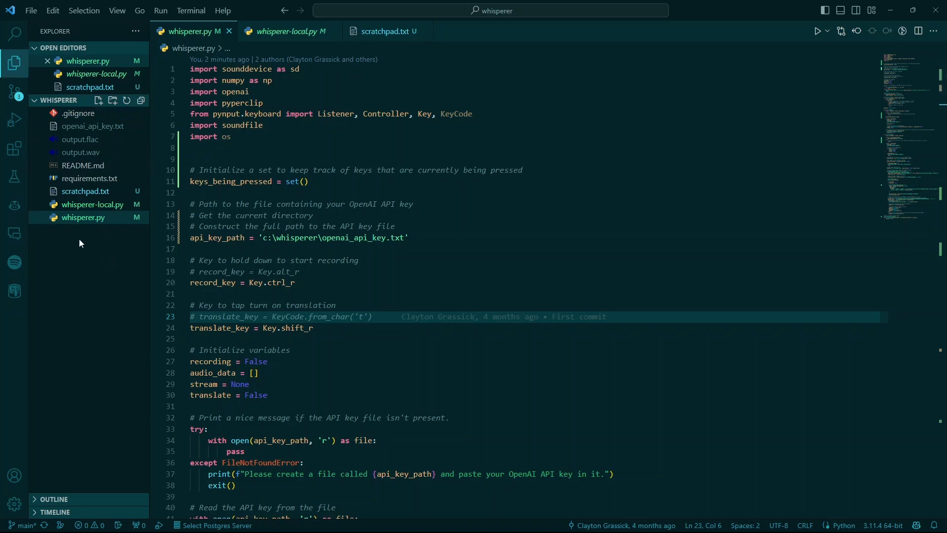
pyautogui.moveTo(93, 126)
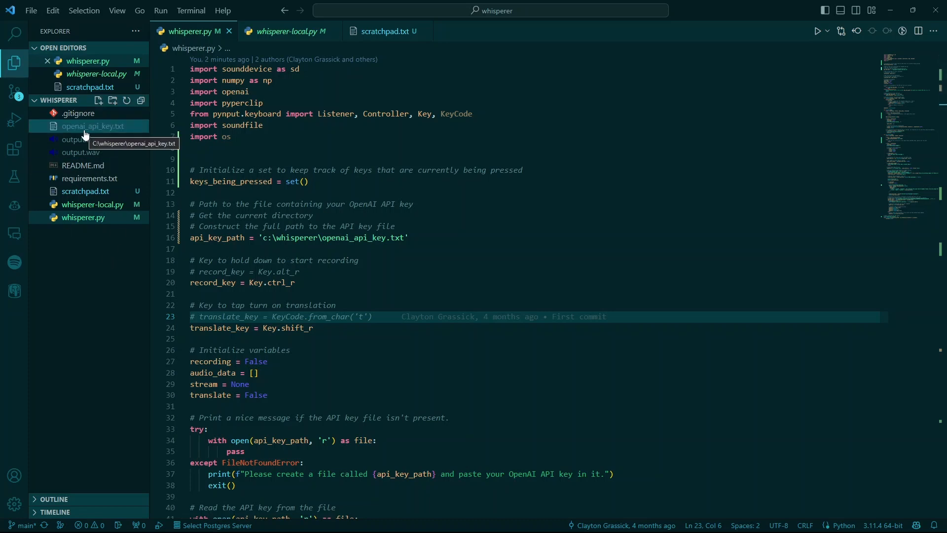
pyautogui.click(93, 125)
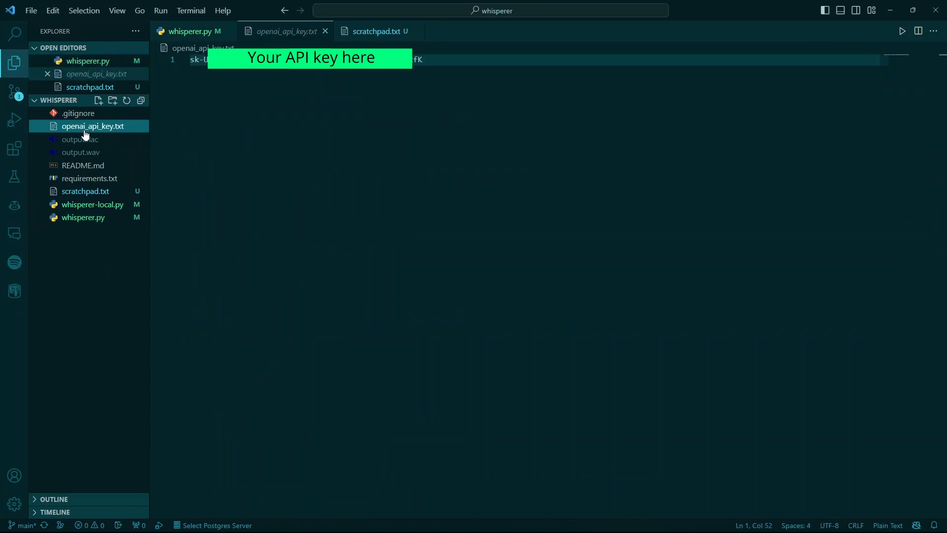
pyautogui.click(85, 191)
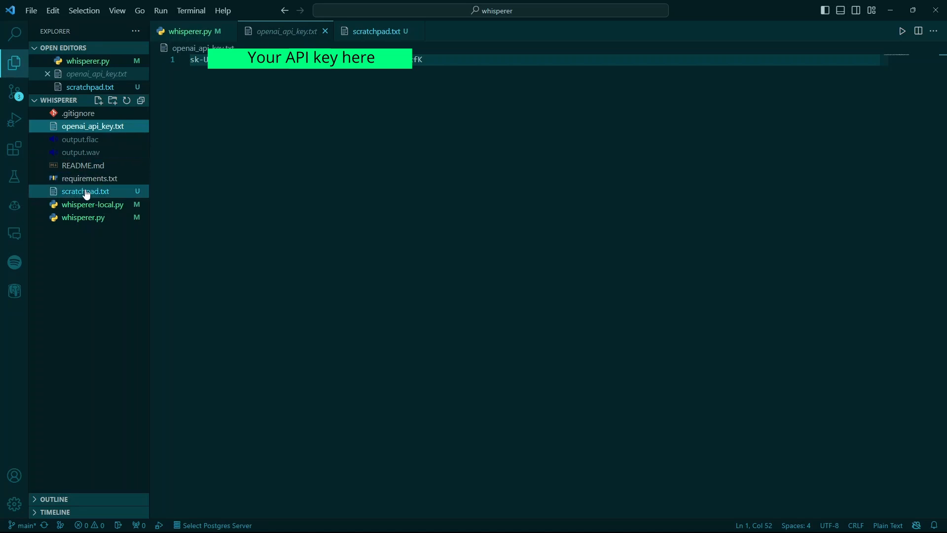
pyautogui.moveTo(83, 217)
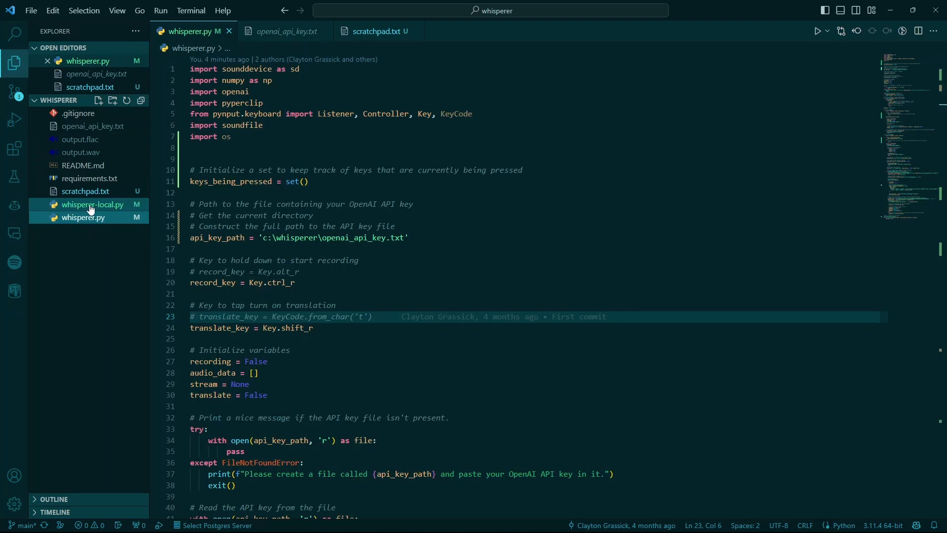
pyautogui.moveTo(68, 237)
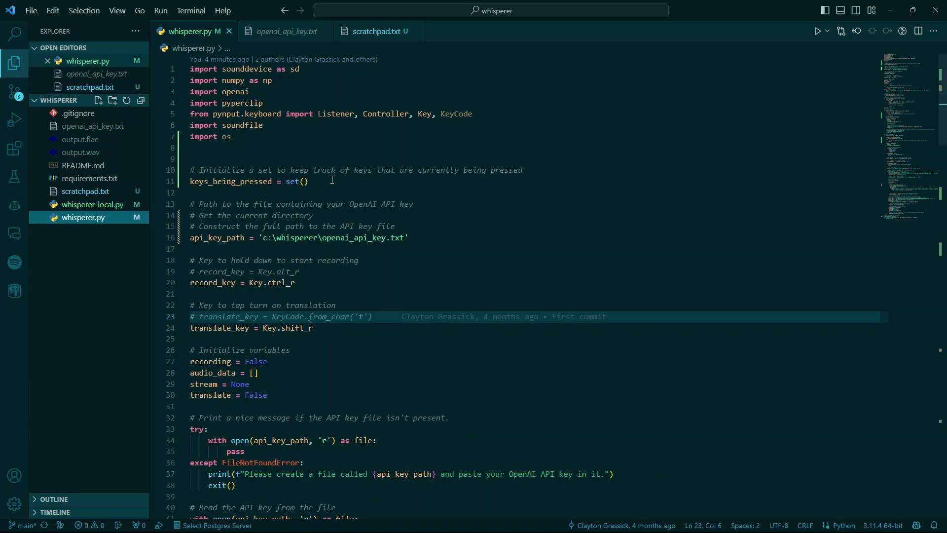
pyautogui.click(301, 215)
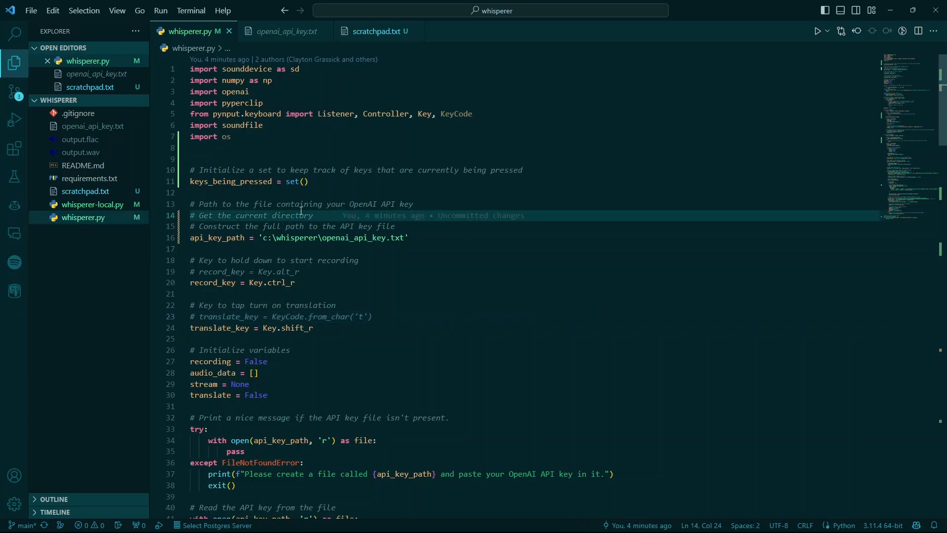
pyautogui.moveTo(288, 283)
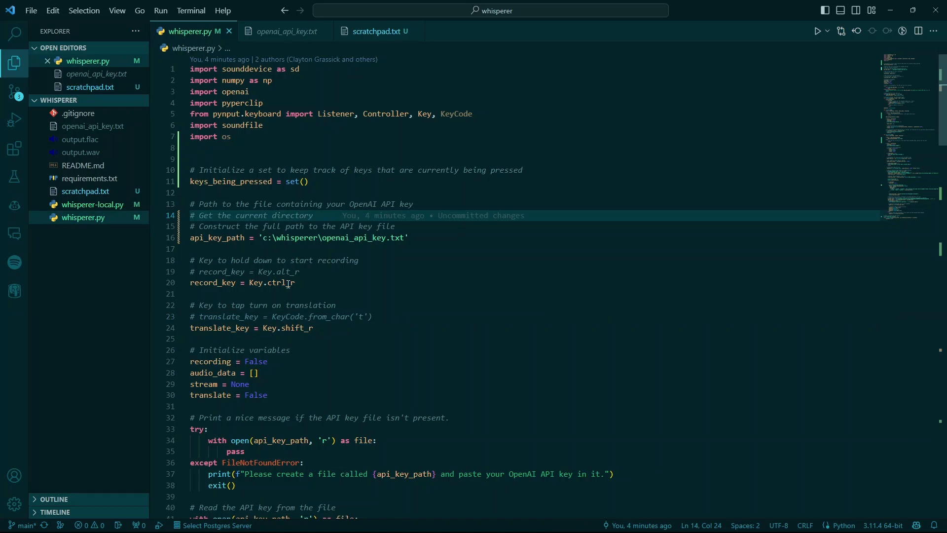
pyautogui.doubleClick(277, 282)
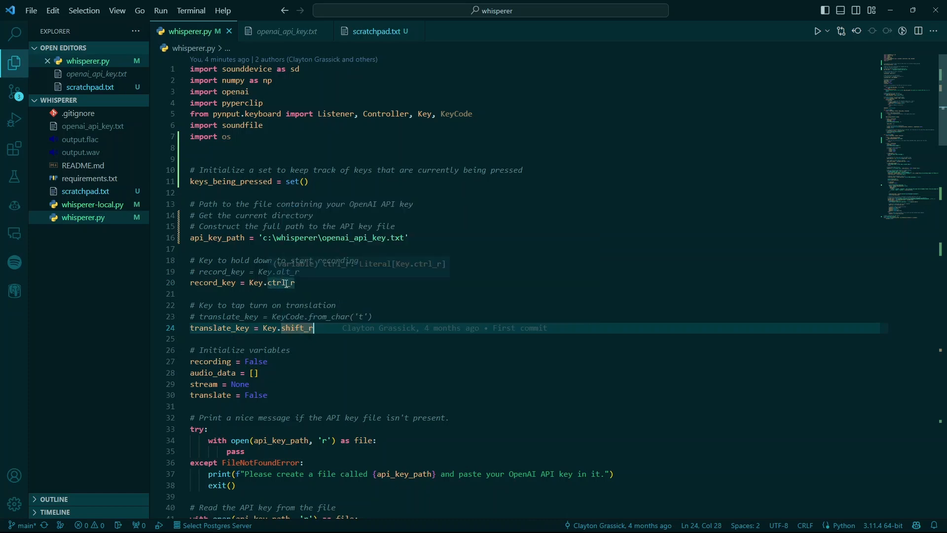
pyautogui.click(271, 294)
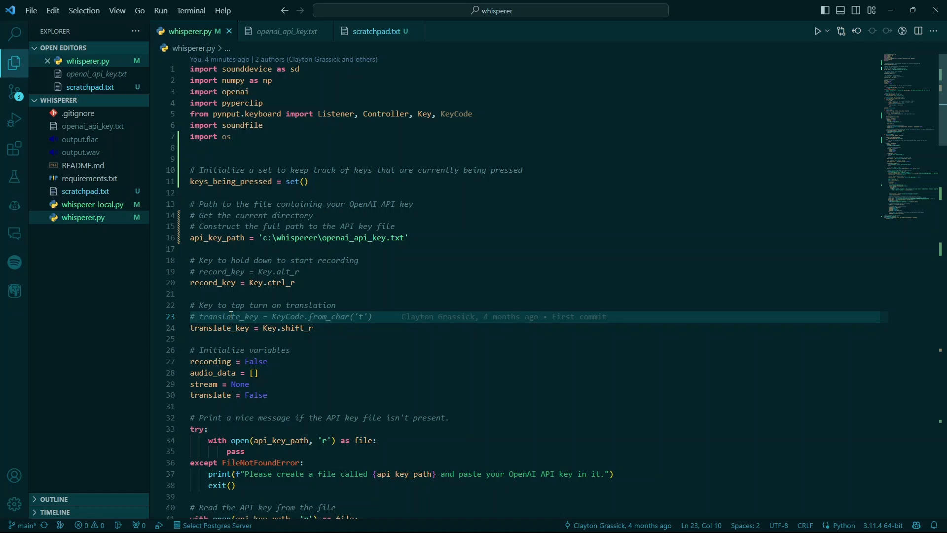
pyautogui.moveTo(226, 283)
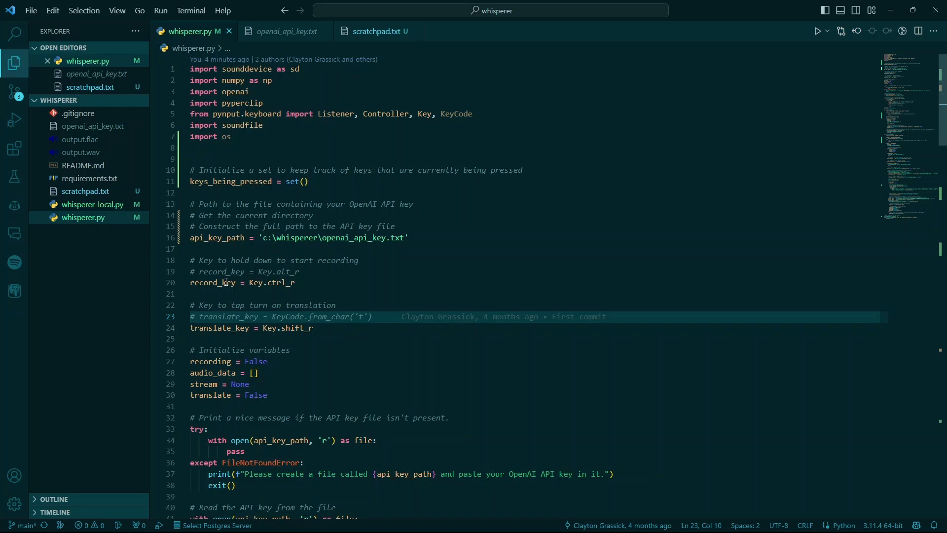
# - Run whisperer.py without debugging so dictated speech is transcribed and translated into French
pyautogui.click(159, 11)
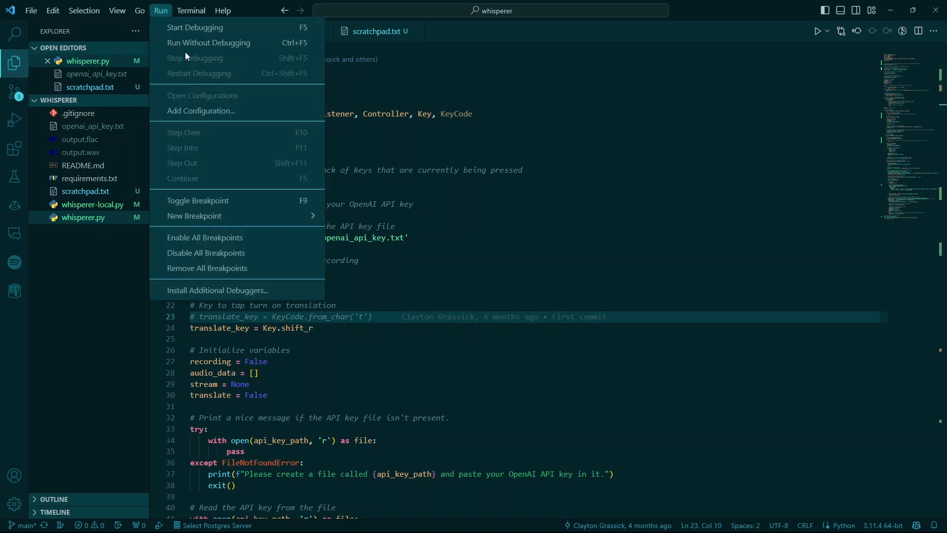
pyautogui.click(195, 27)
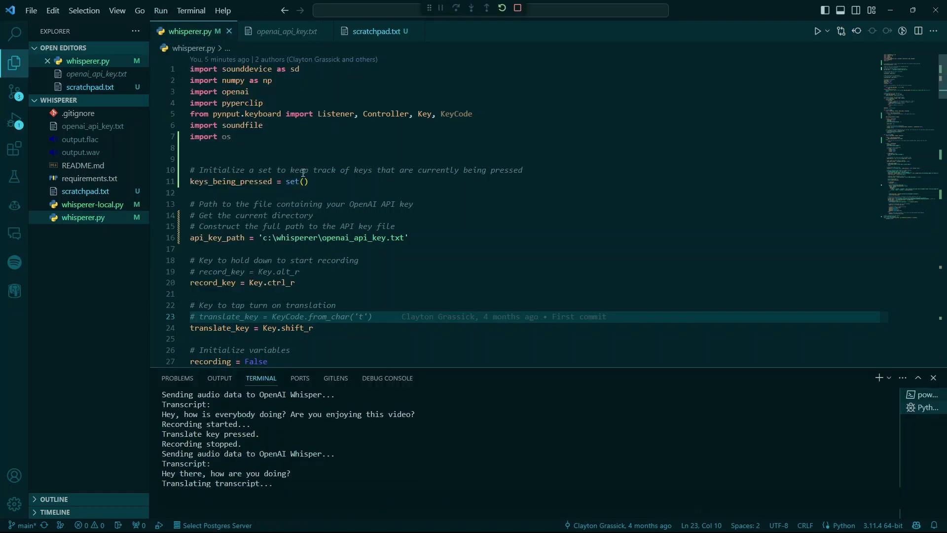
pyautogui.scroll(-3)
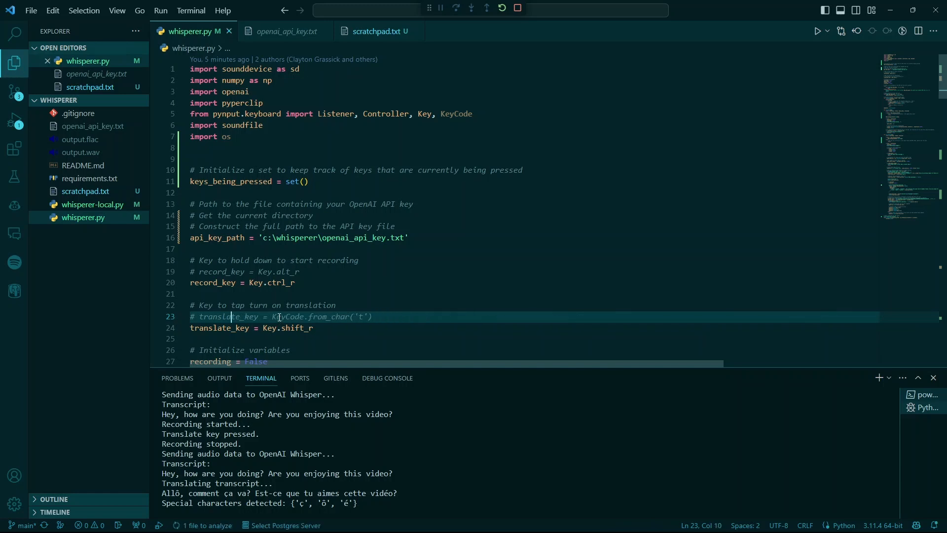
pyautogui.moveTo(379, 30)
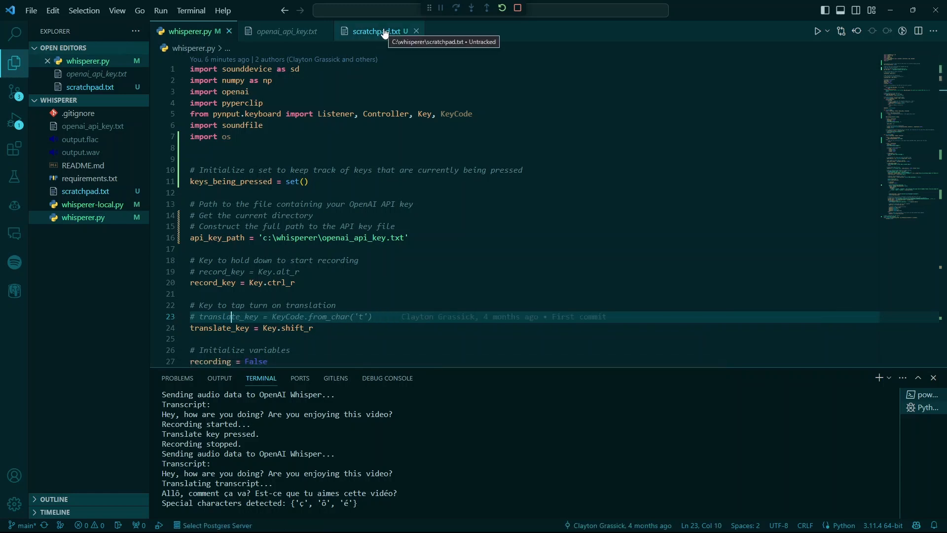
# - Bring up scratchpad.txt so the dictated email lands there in French
pyautogui.click(377, 30)
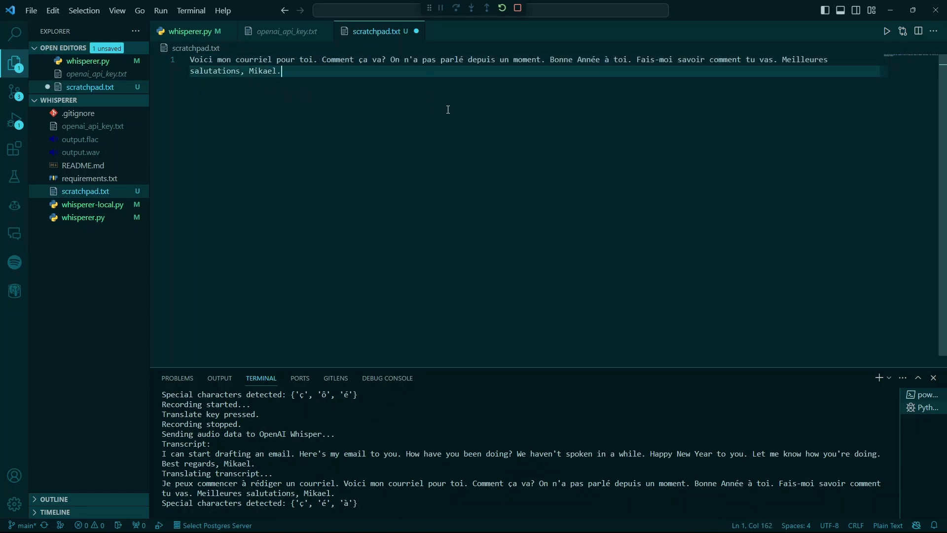
pyautogui.moveTo(327, 95)
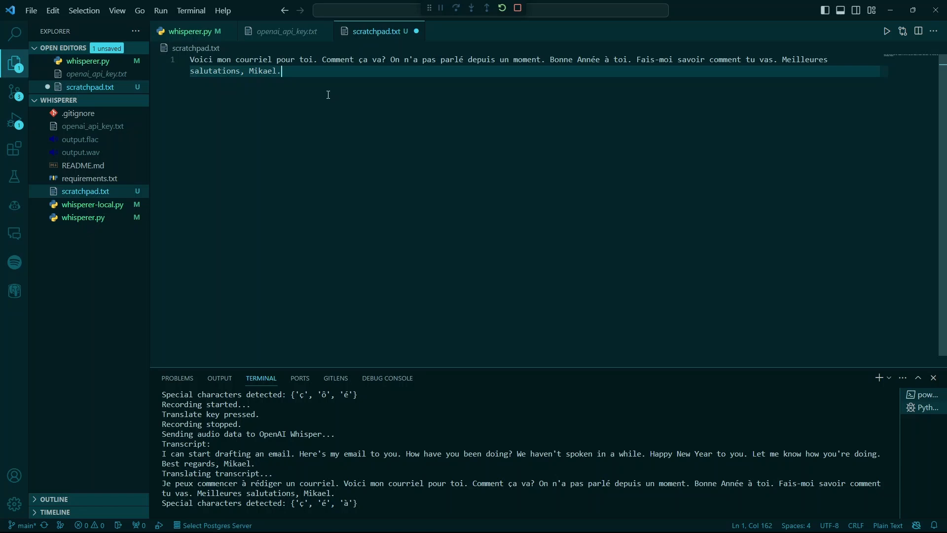
# - Change whisperer.py's translation prompt from Quebec French to Klingon, then return to scratchpad.txt
pyautogui.click(191, 31)
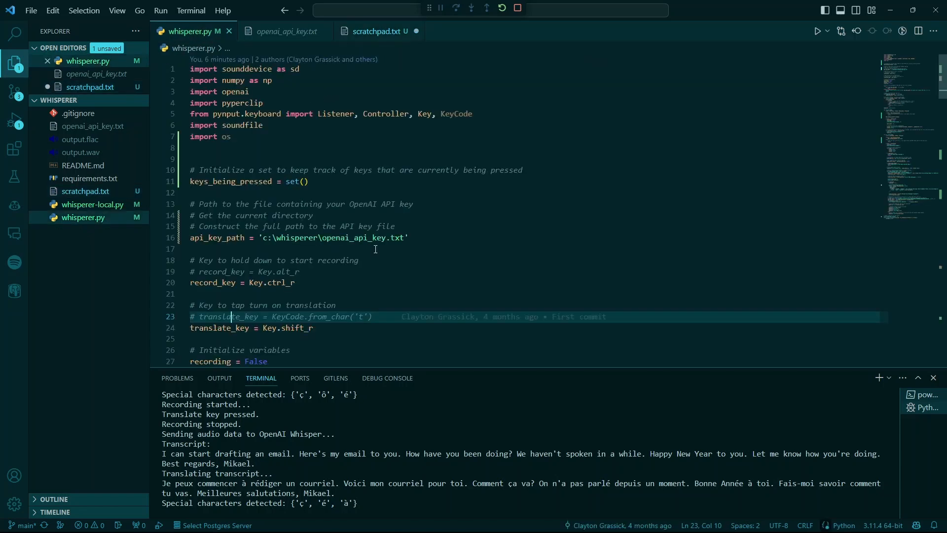
pyautogui.scroll(-3)
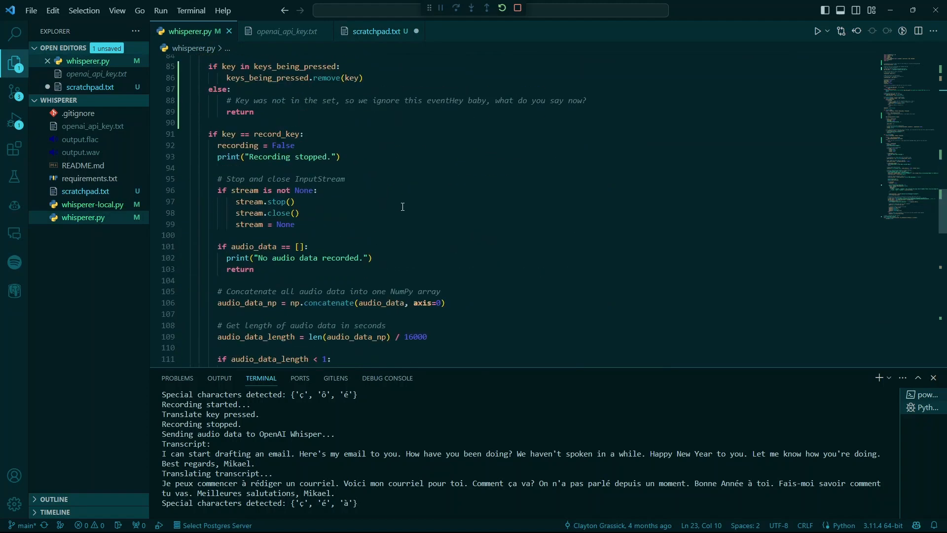
pyautogui.scroll(-3)
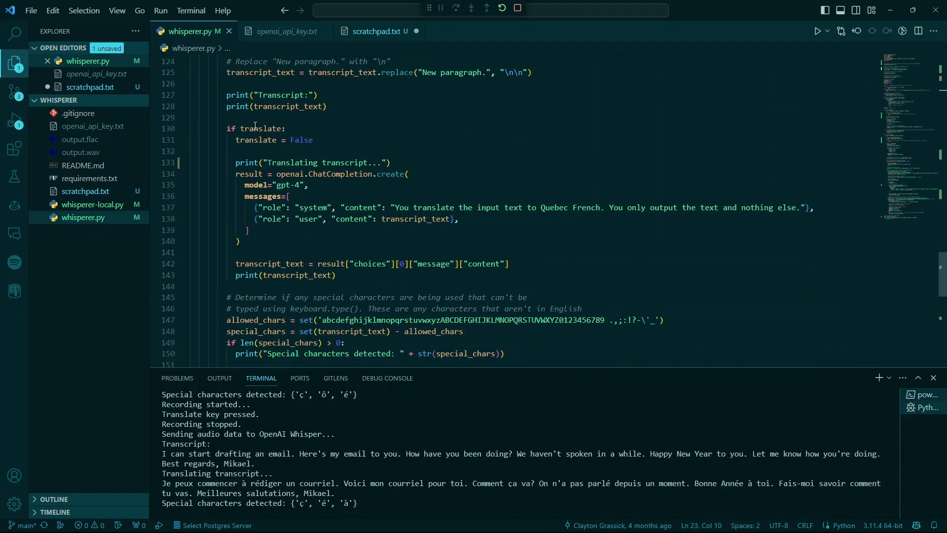
pyautogui.moveTo(239, 218)
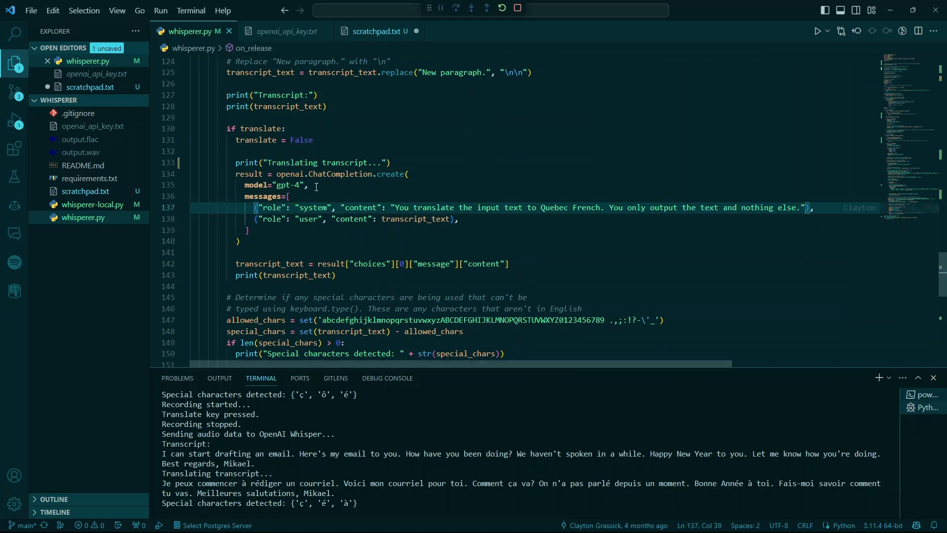
pyautogui.click(391, 207)
pyautogui.write('Kli')
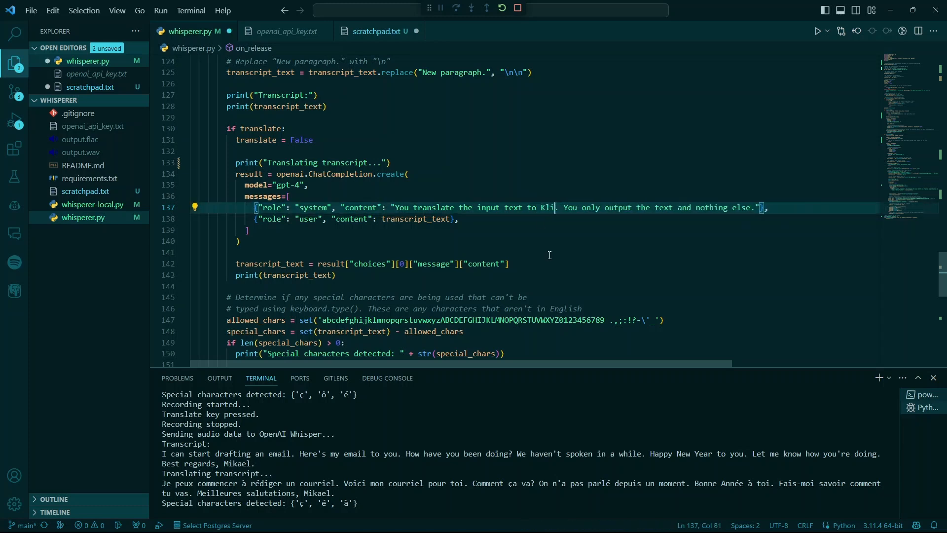
pyautogui.write('ngon')
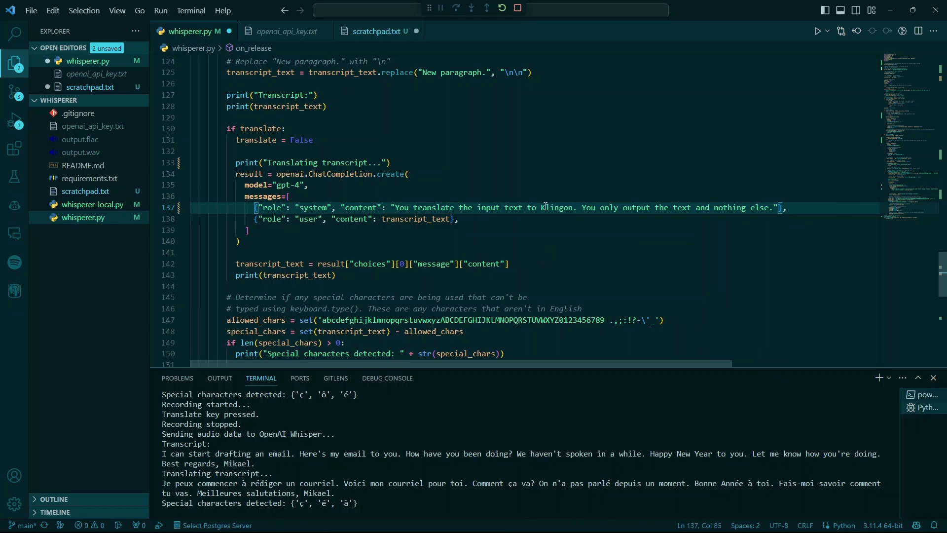
pyautogui.doubleClick(557, 207)
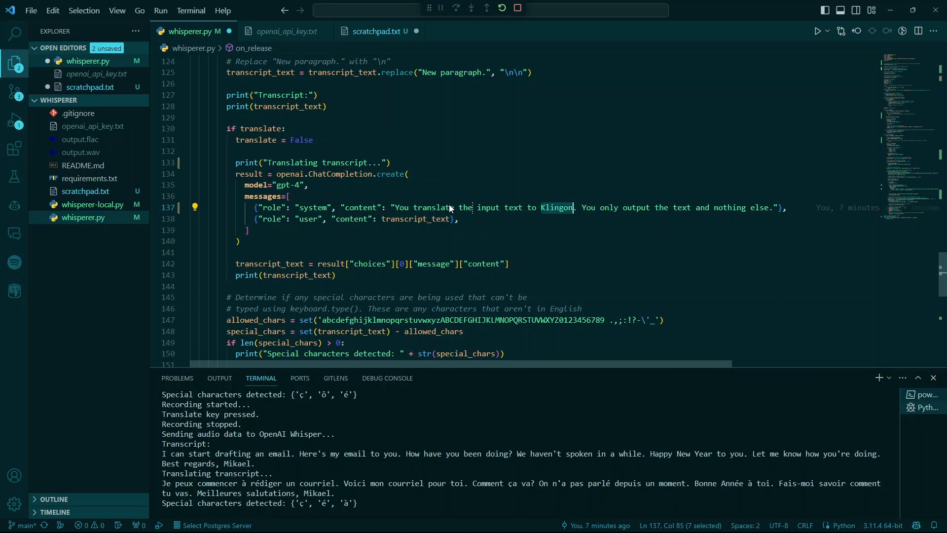
pyautogui.click(375, 31)
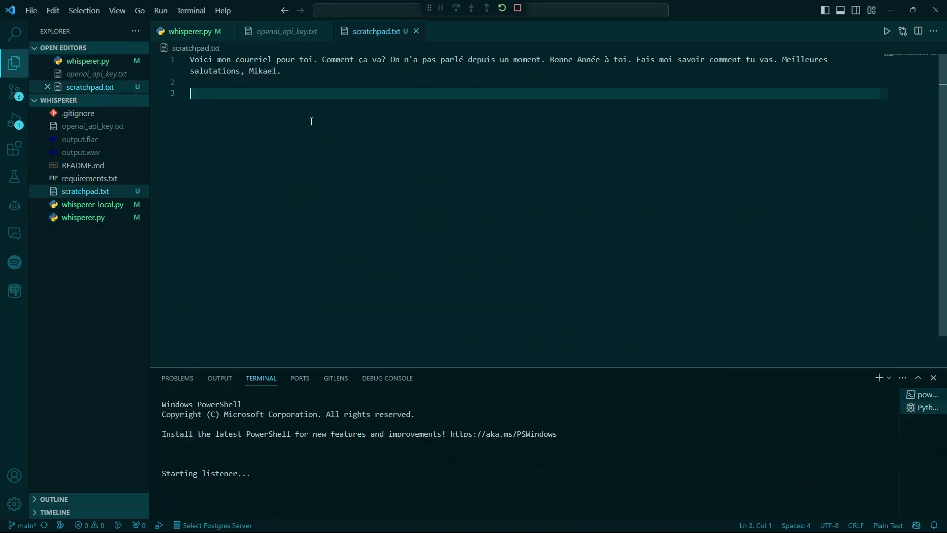